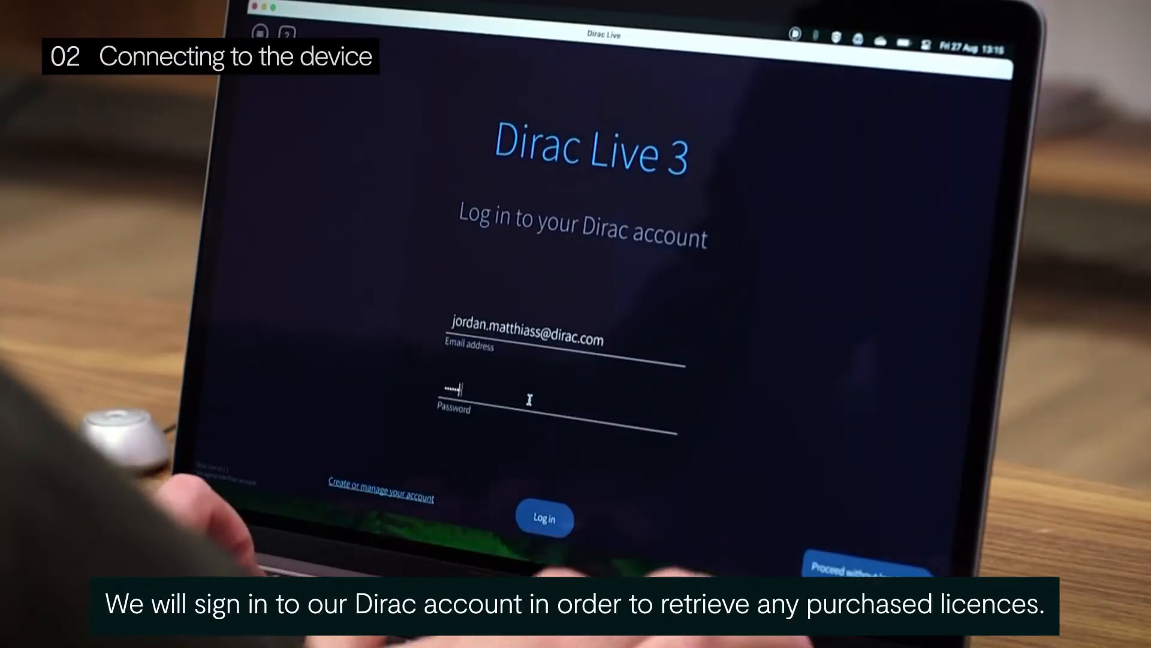
Enter the account password and log in to the Dirac account
click(545, 518)
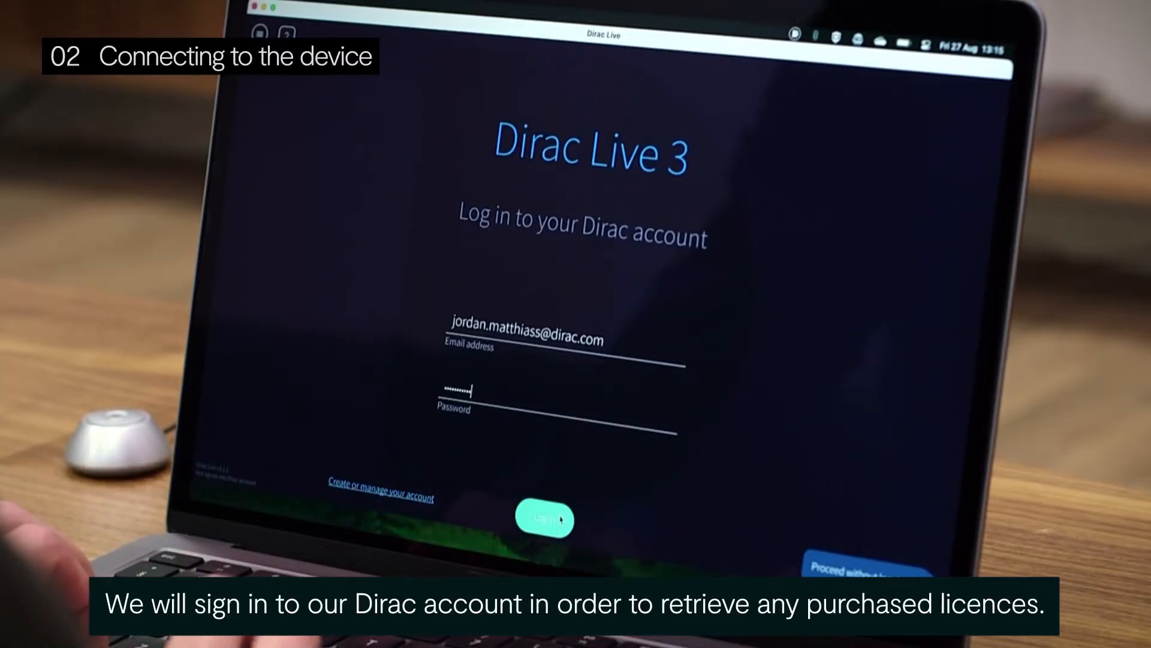
click(545, 518)
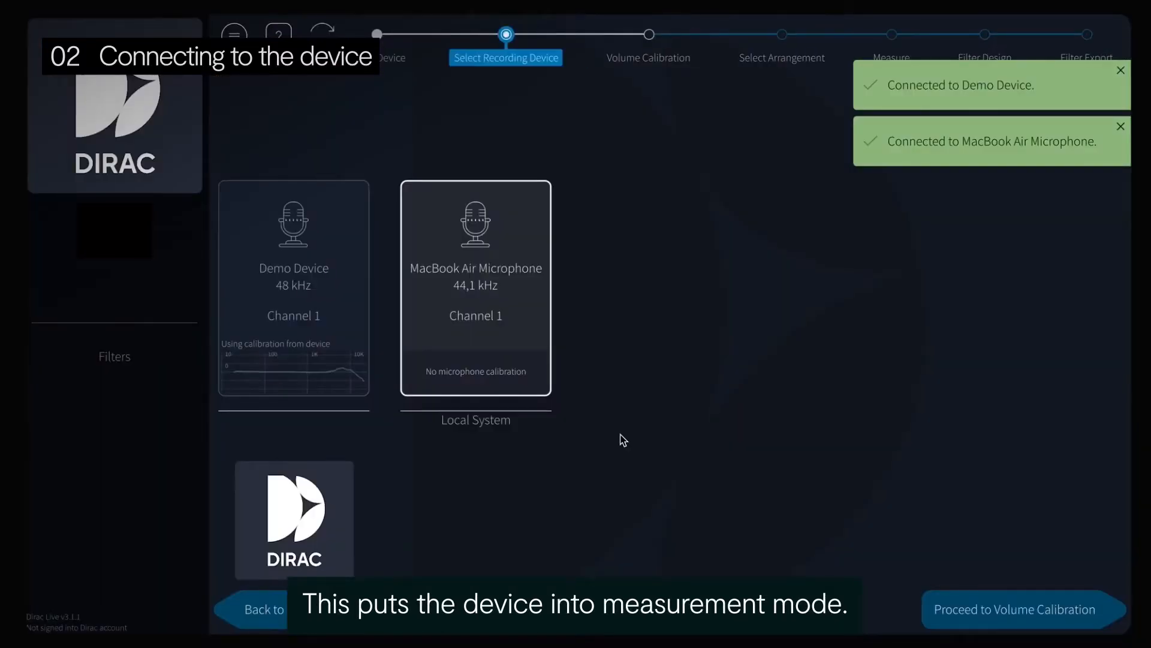
Select the Demo Device microphone as recording device and continue to volume calibration
click(293, 288)
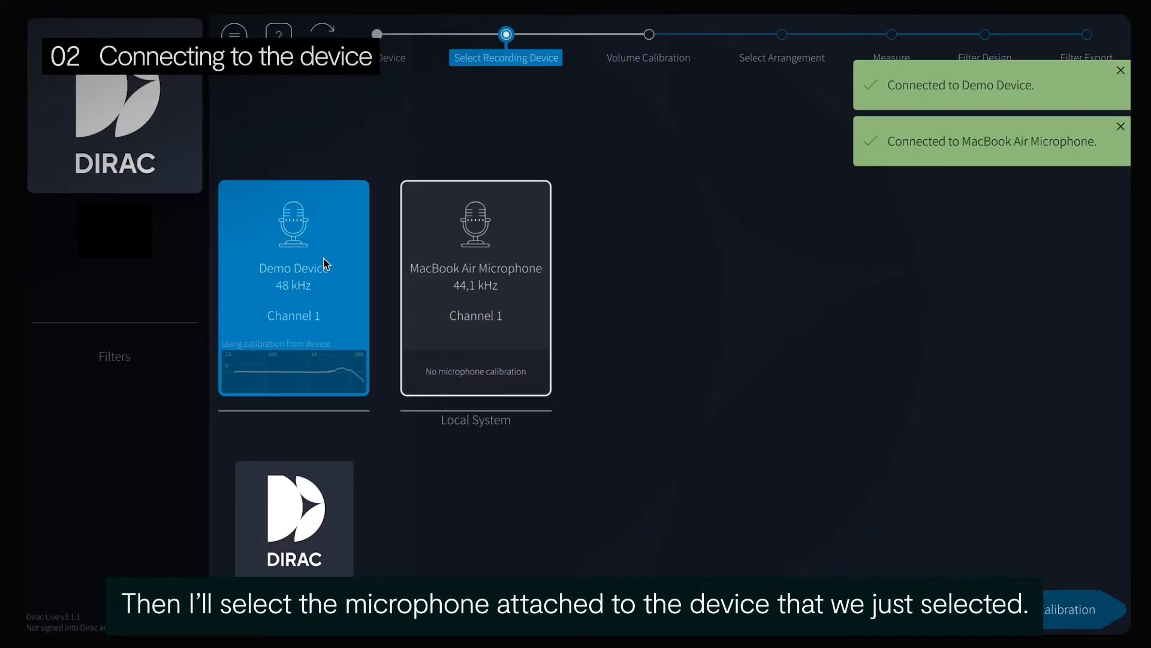
click(1084, 609)
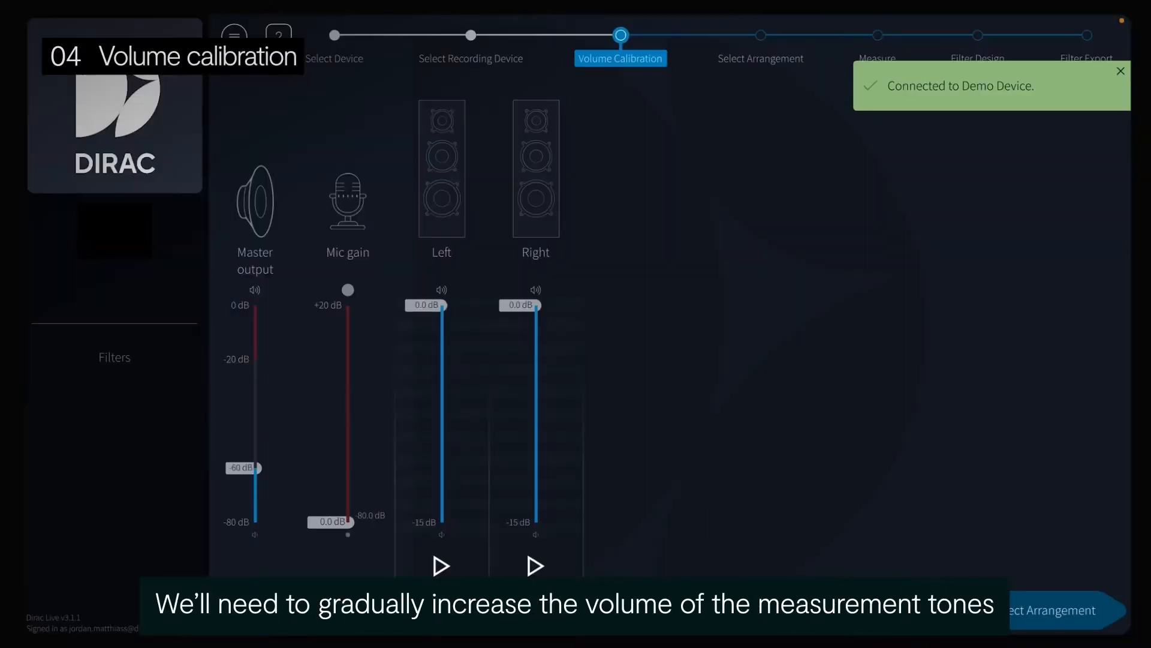
Raise master output to -20 dB with test tones, lock it, and continue to arrangement selection
drag(252, 468, 252, 444)
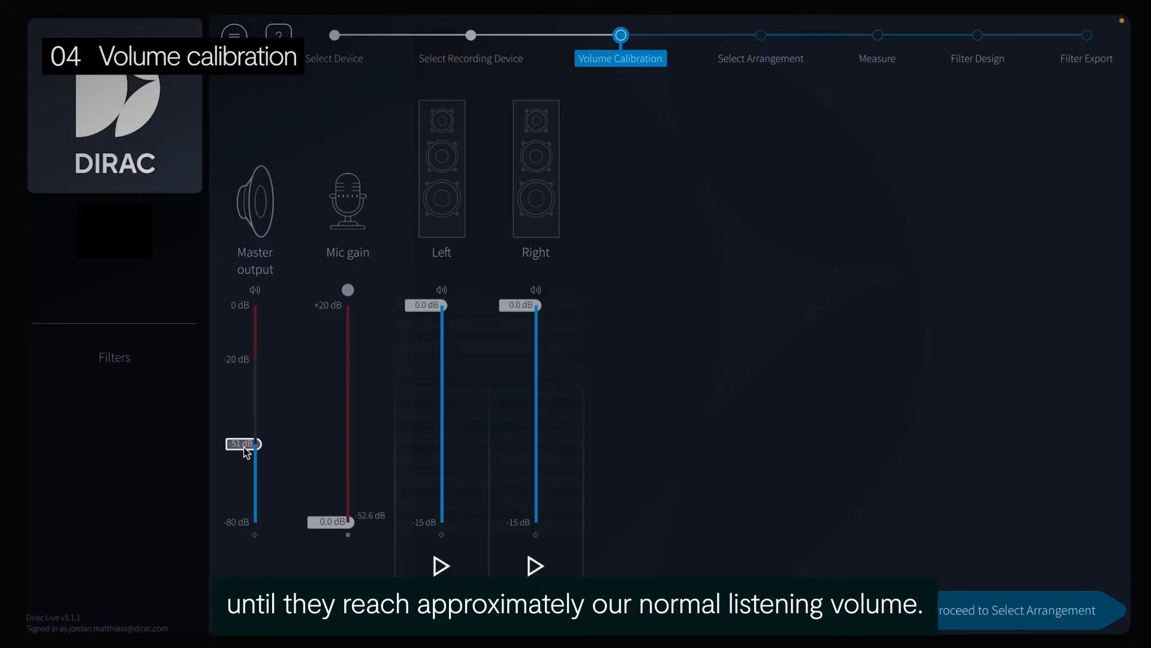
click(441, 565)
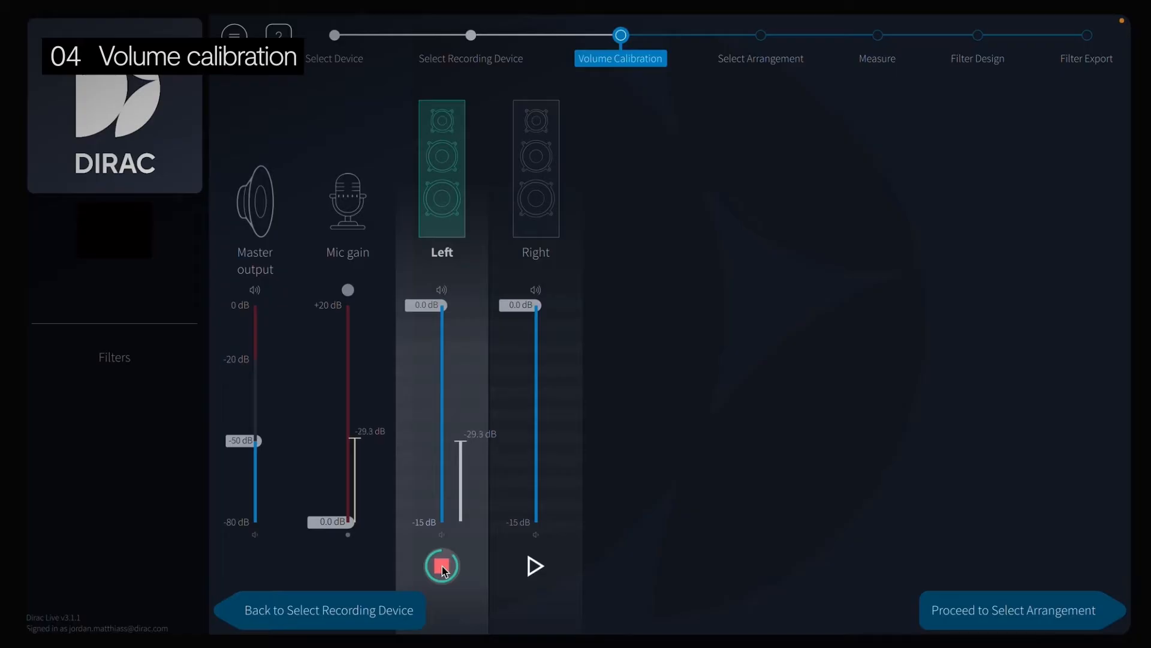
click(441, 567)
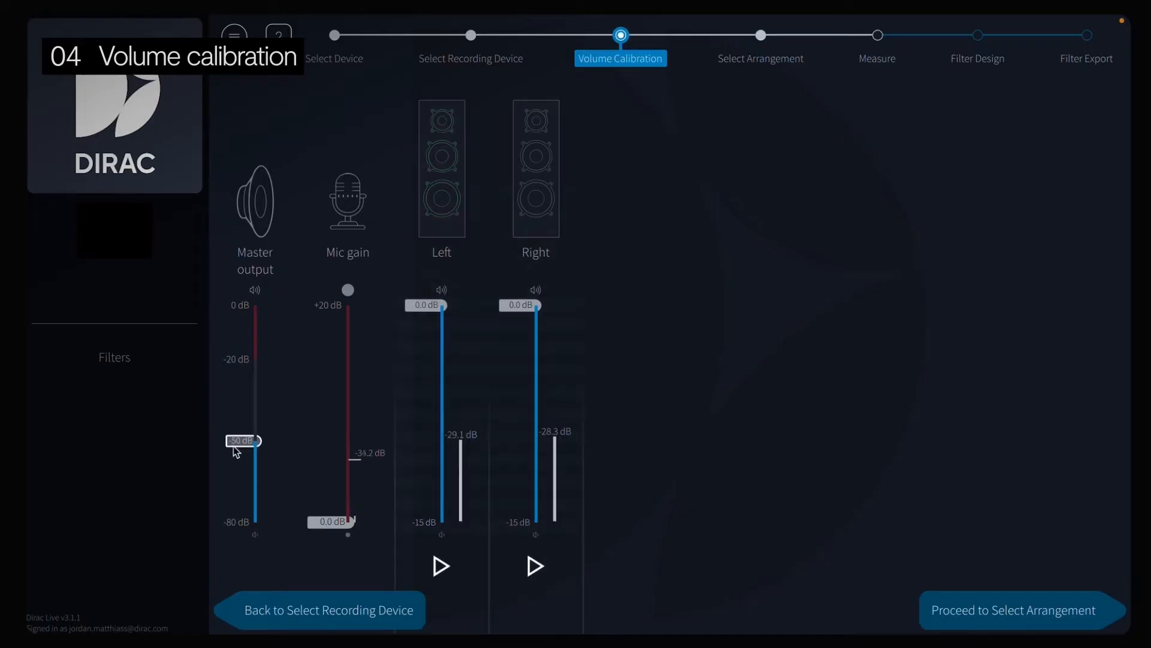
drag(242, 440, 242, 453)
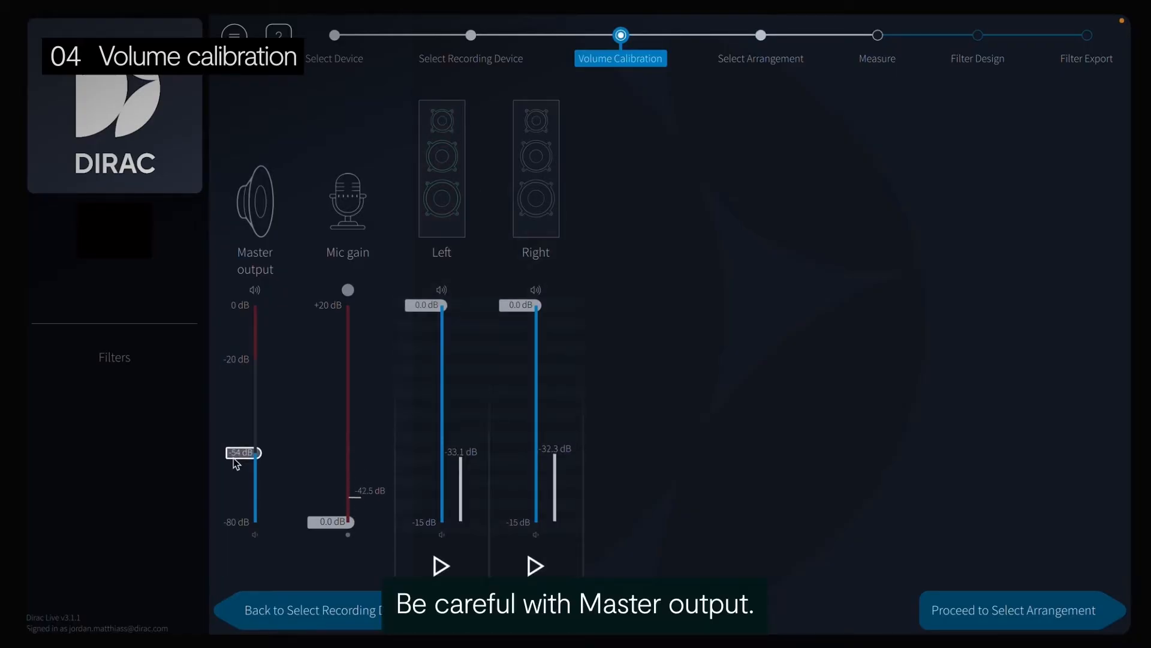
drag(243, 452, 243, 380)
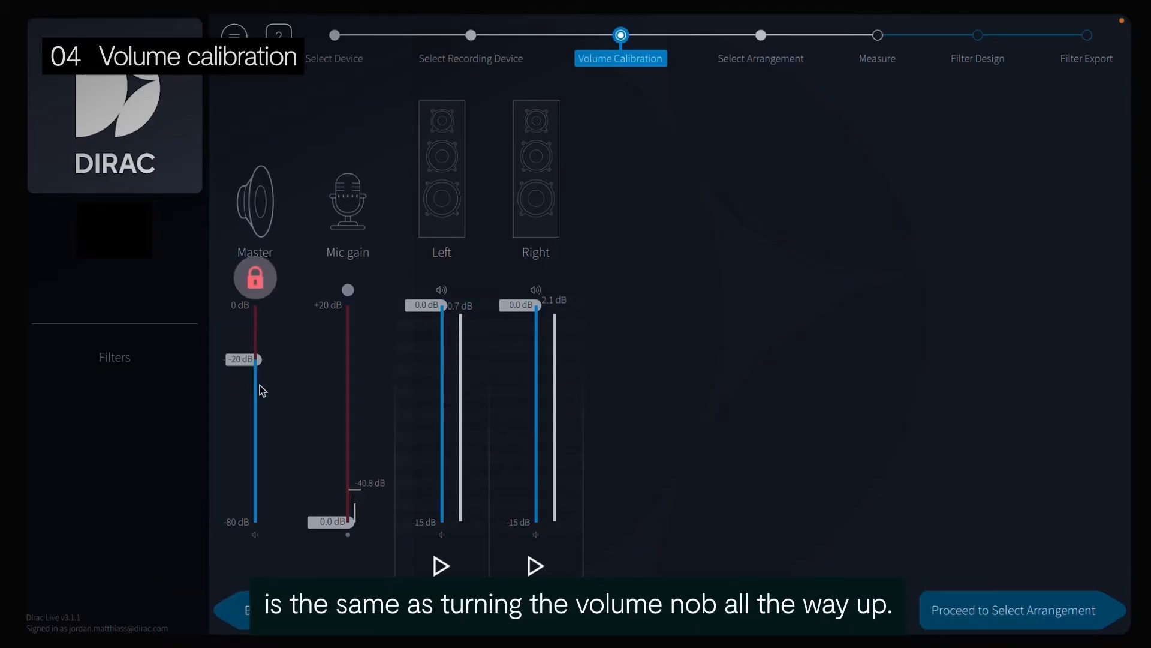
click(253, 277)
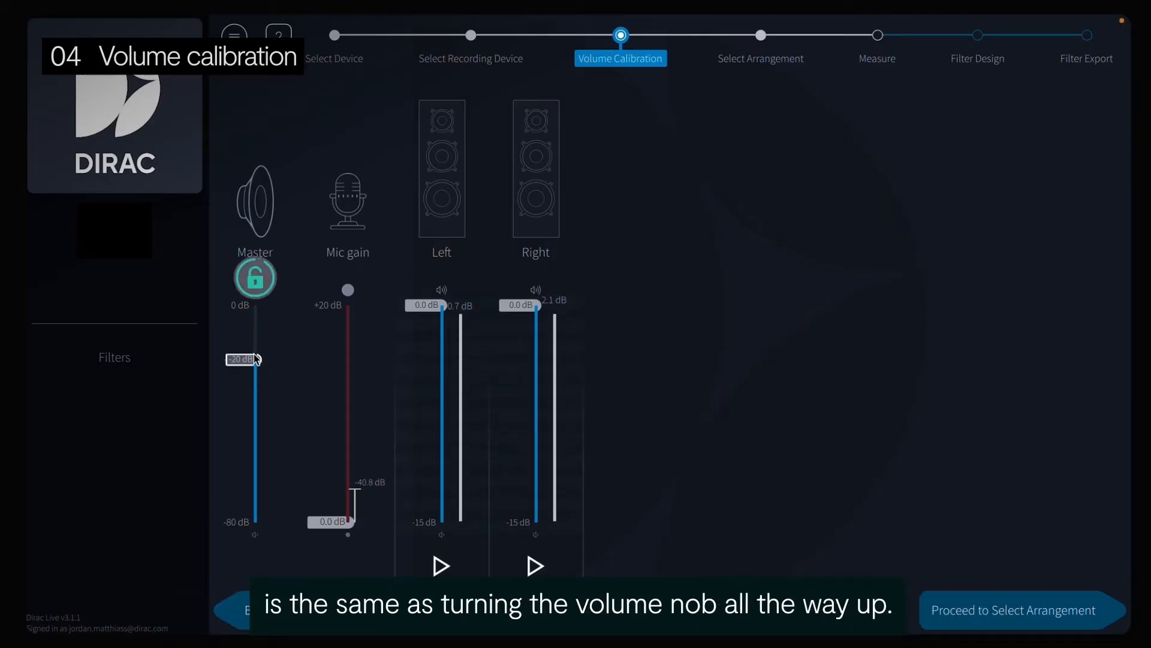
click(1020, 610)
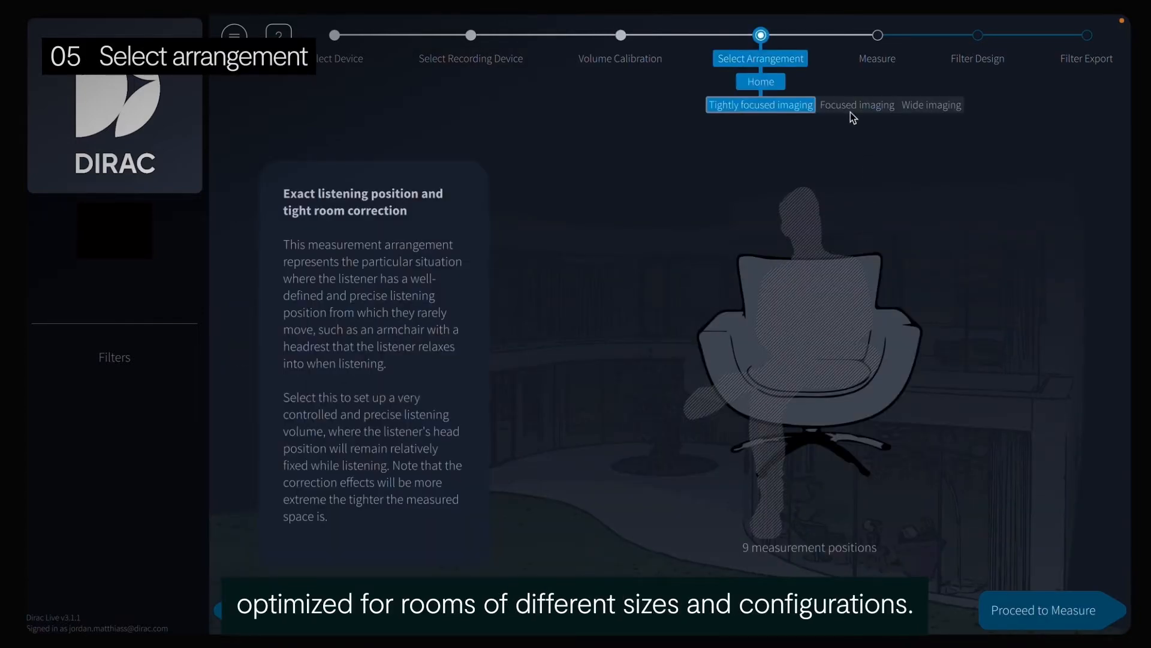
Choose Wide imaging over Focused imaging as the arrangement and continue to measurement
click(761, 104)
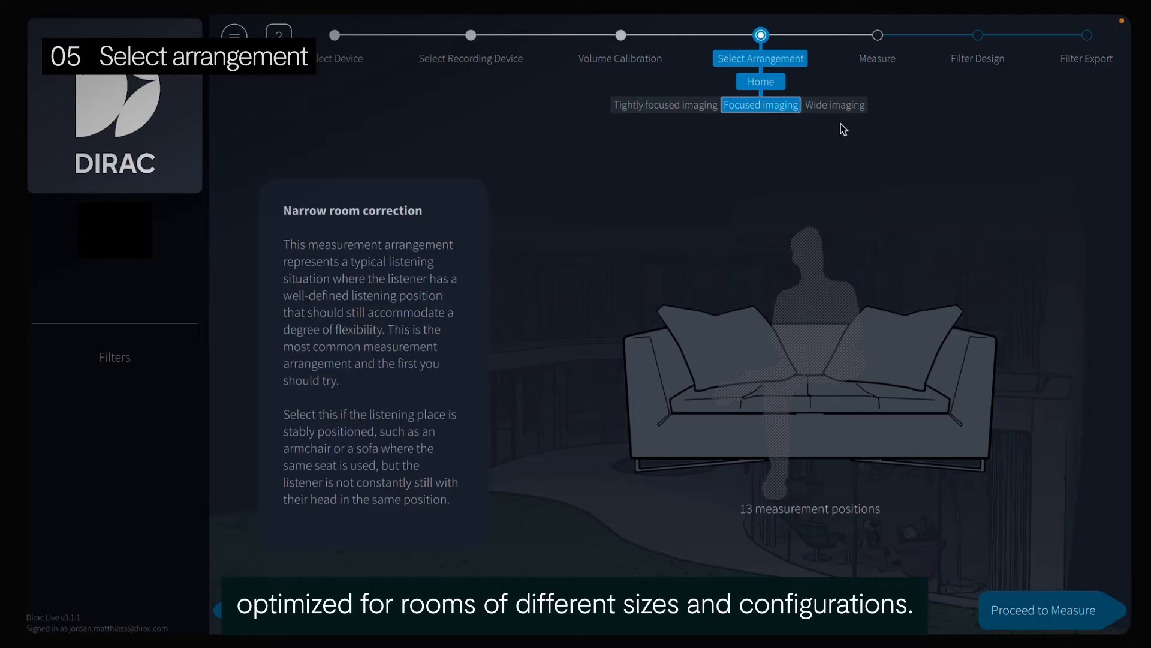
click(761, 104)
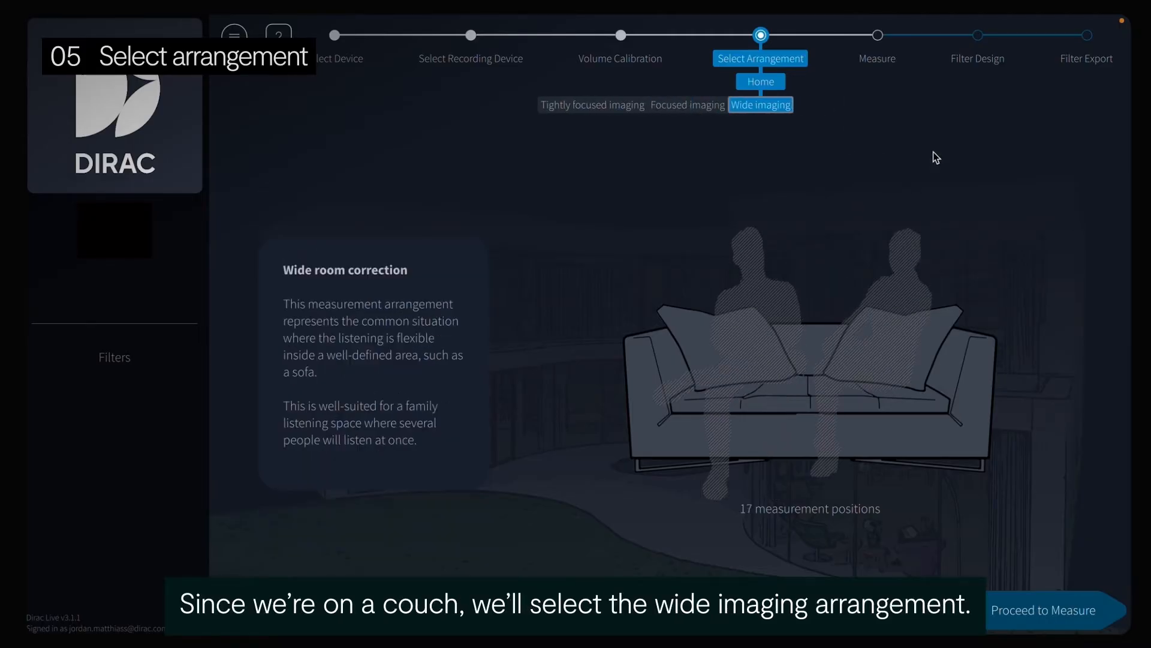
click(1044, 609)
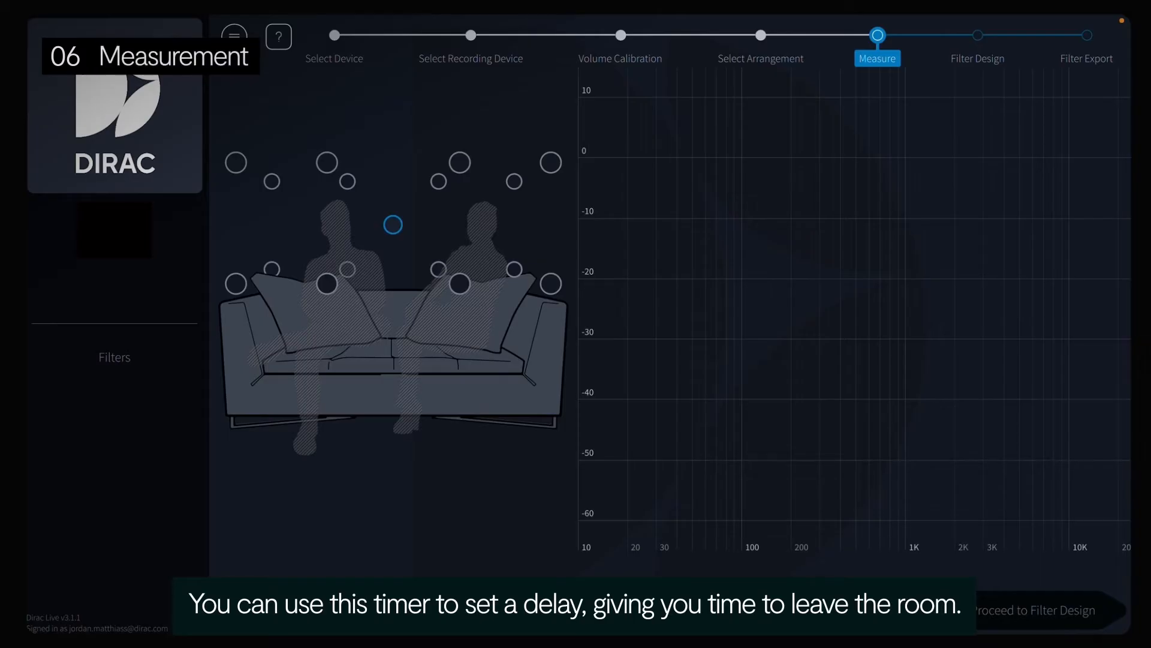
Run the room measurements at the first and next listening positions around the sofa
click(650, 546)
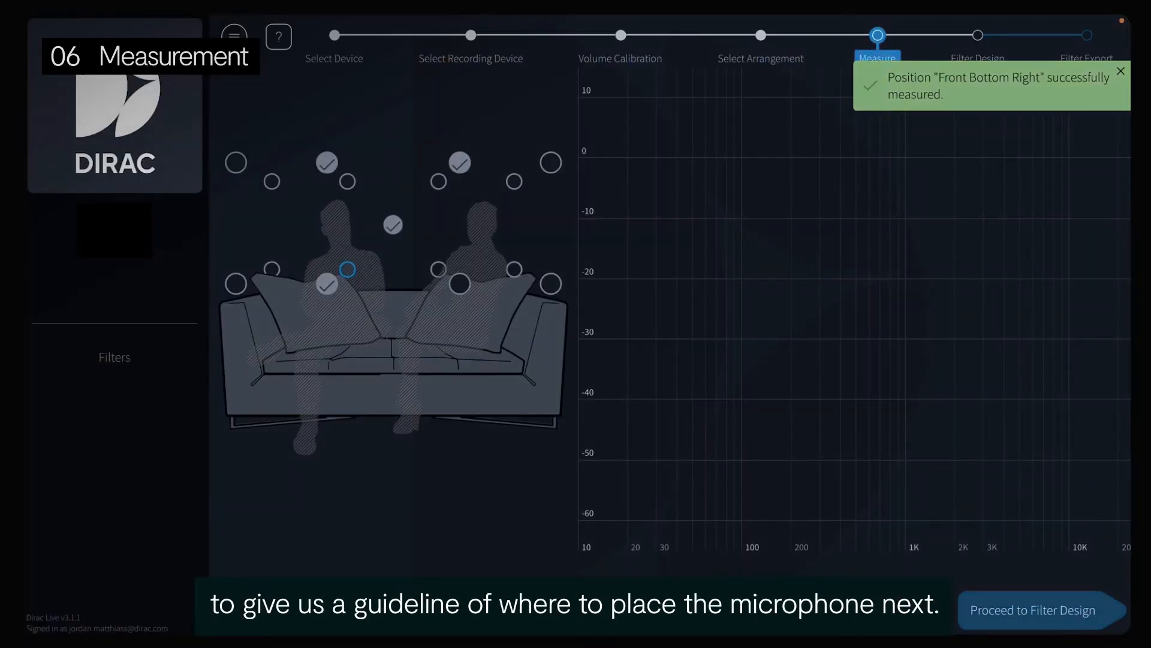
click(1040, 611)
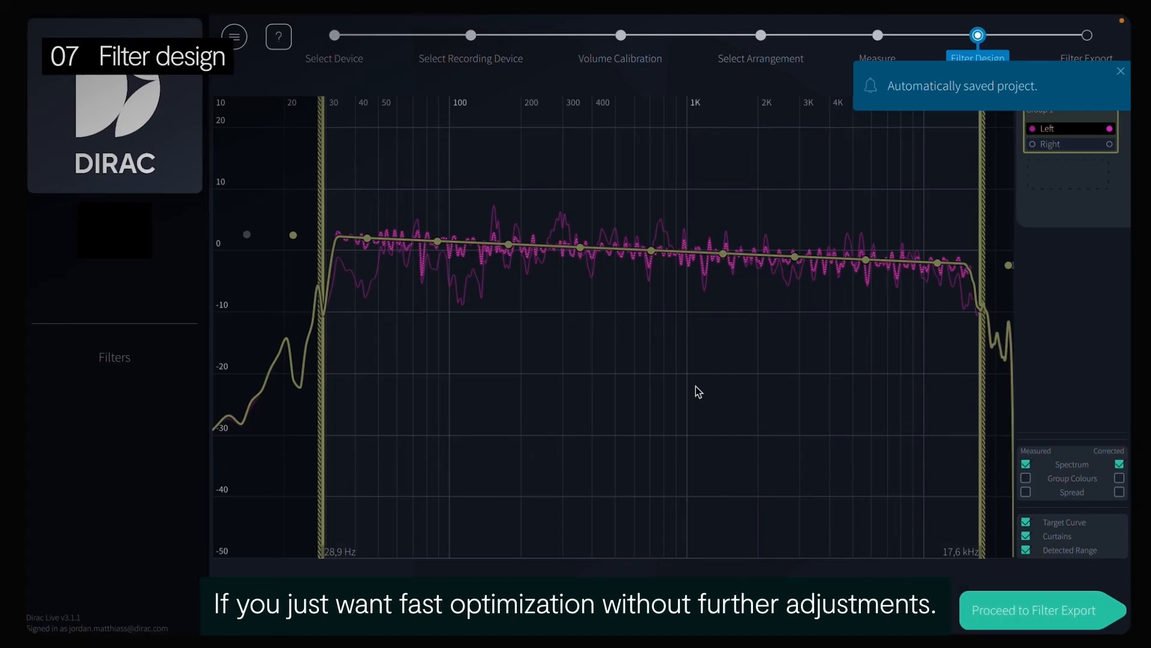
mouse_move(1091, 179)
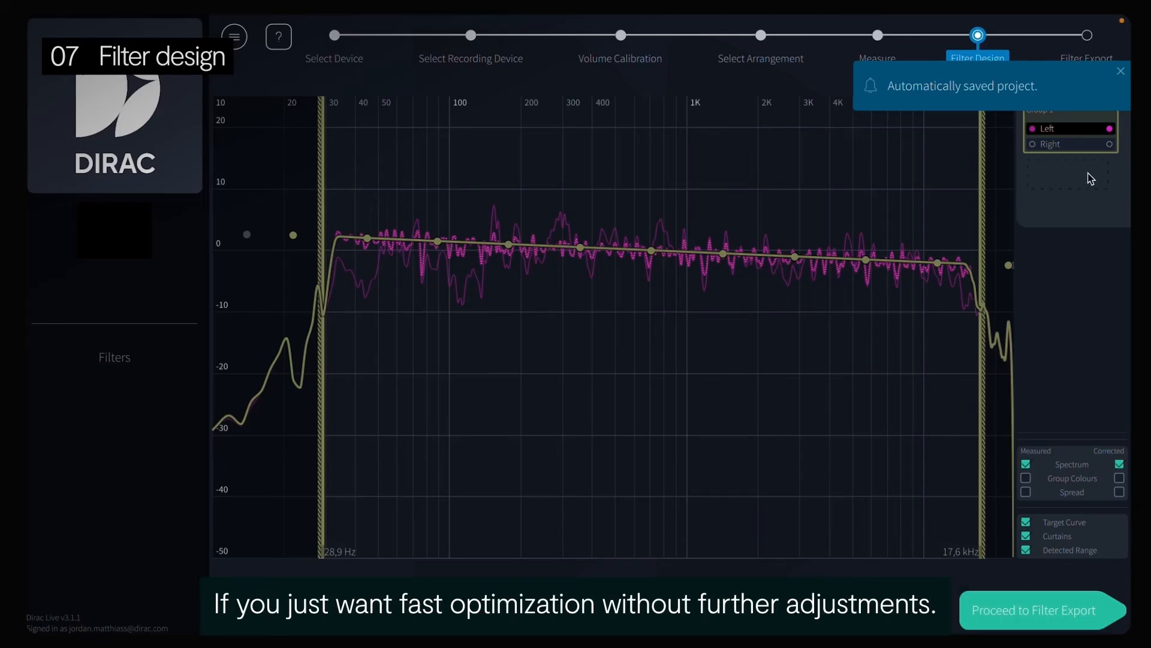
Add the Right channel to Group 1 alongside the Left channel
click(1031, 143)
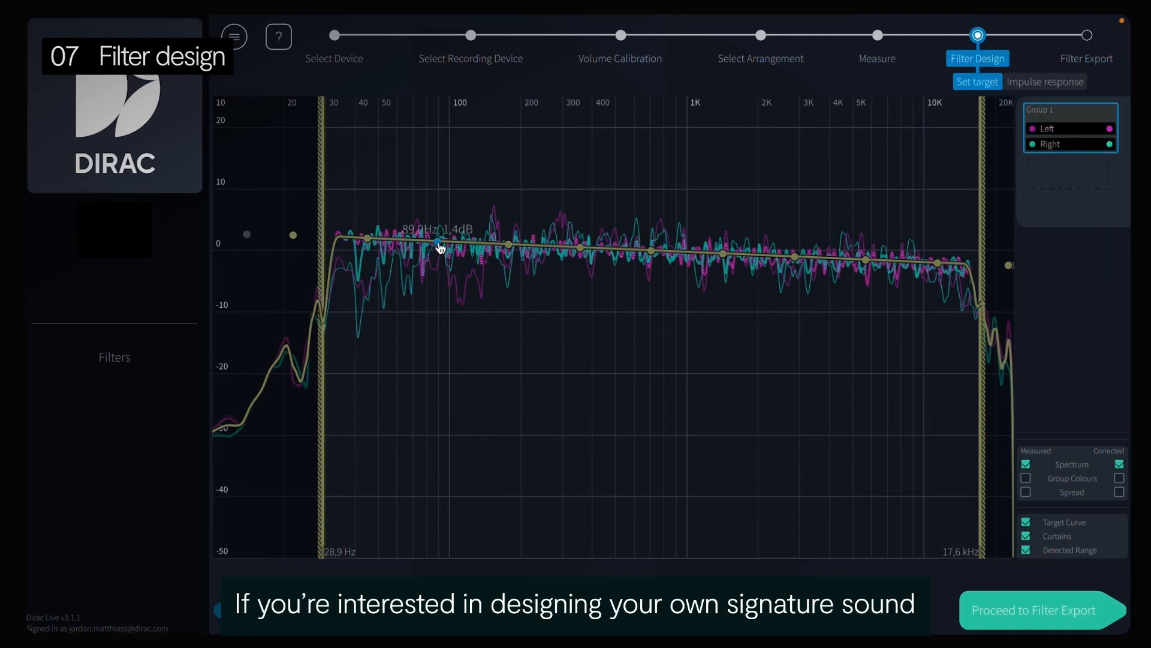
Raise target points to 2.1 dB at 89 Hz, 1.9 dB at 45 Hz, 0.9 dB at 176 Hz, and fine-tune another
drag(439, 247, 439, 240)
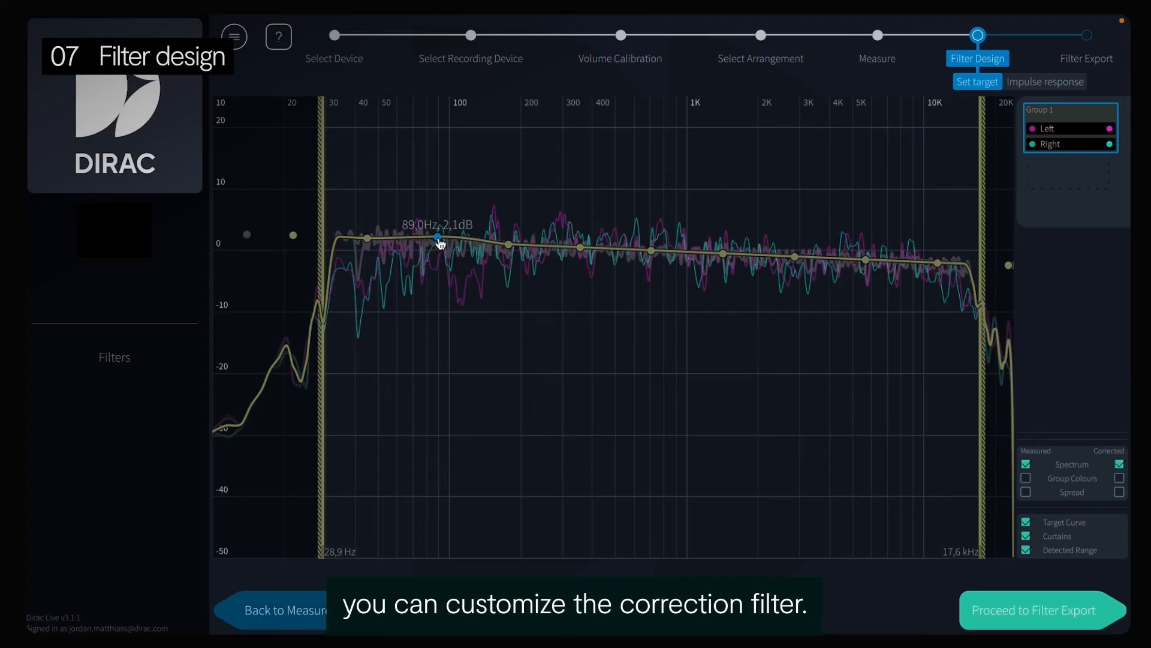
drag(438, 238, 367, 240)
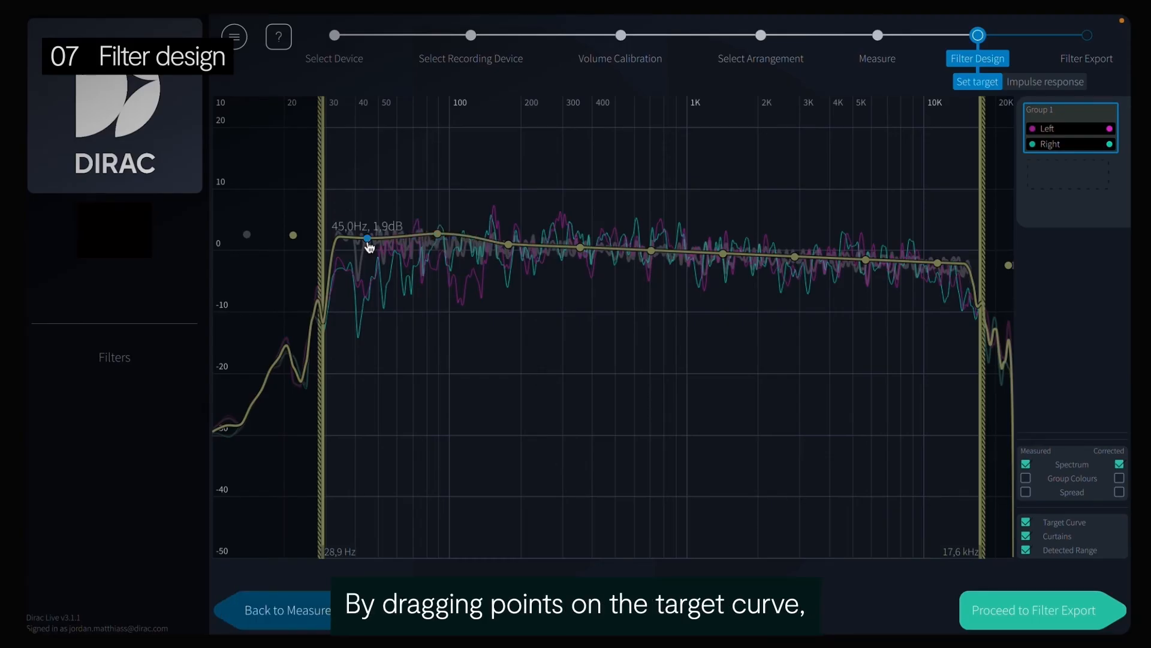
drag(366, 239, 509, 245)
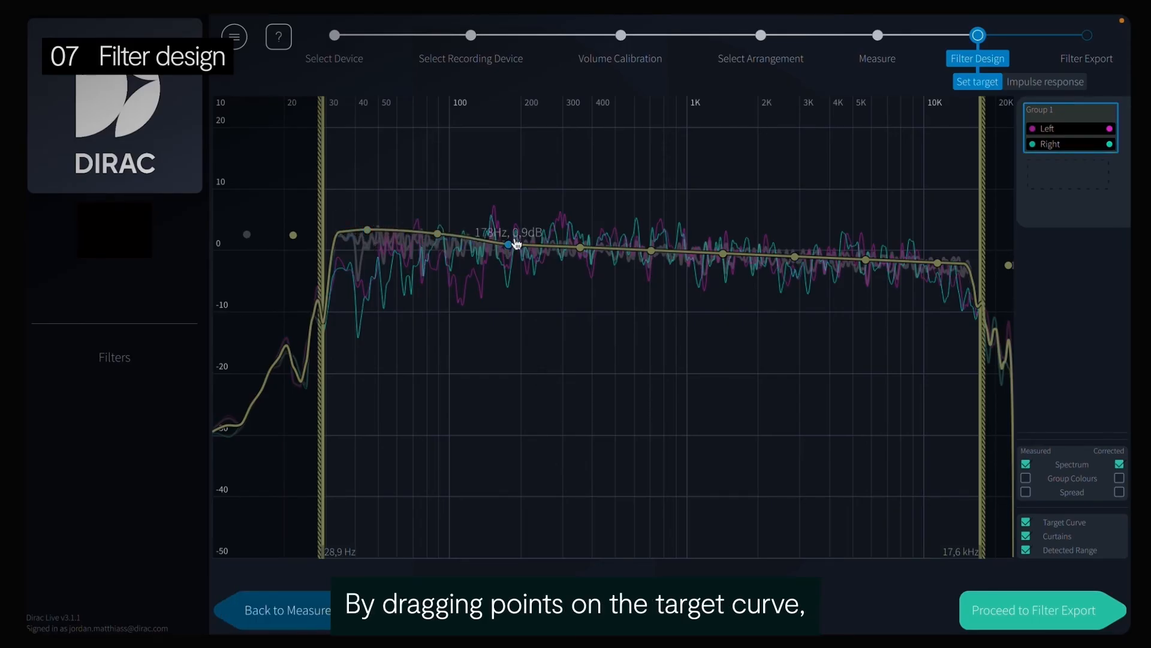
drag(509, 245, 864, 276)
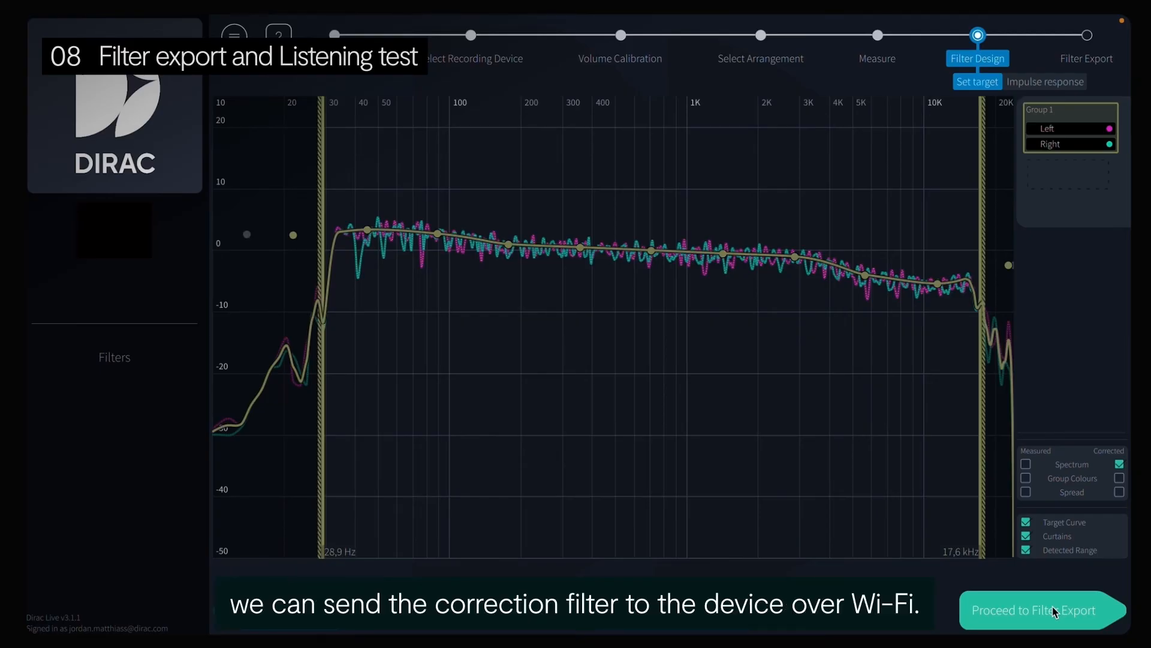
Name the filter 'New Filter' and export it to slot 1 on Demo Device
click(1041, 610)
text(New)
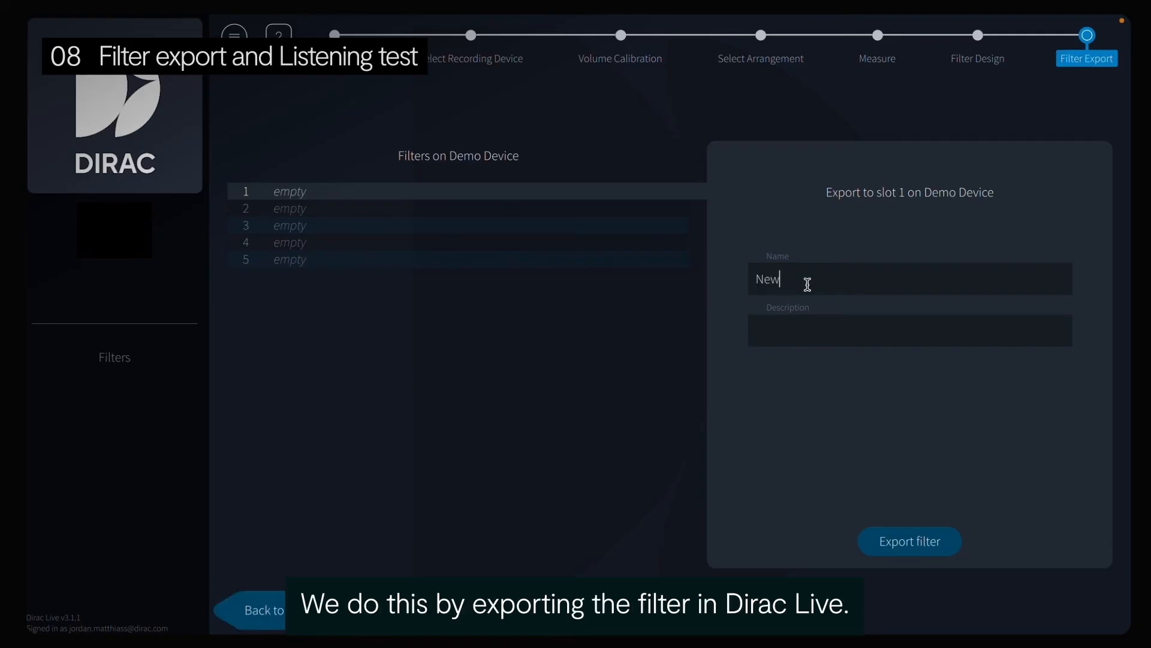
text(Filter)
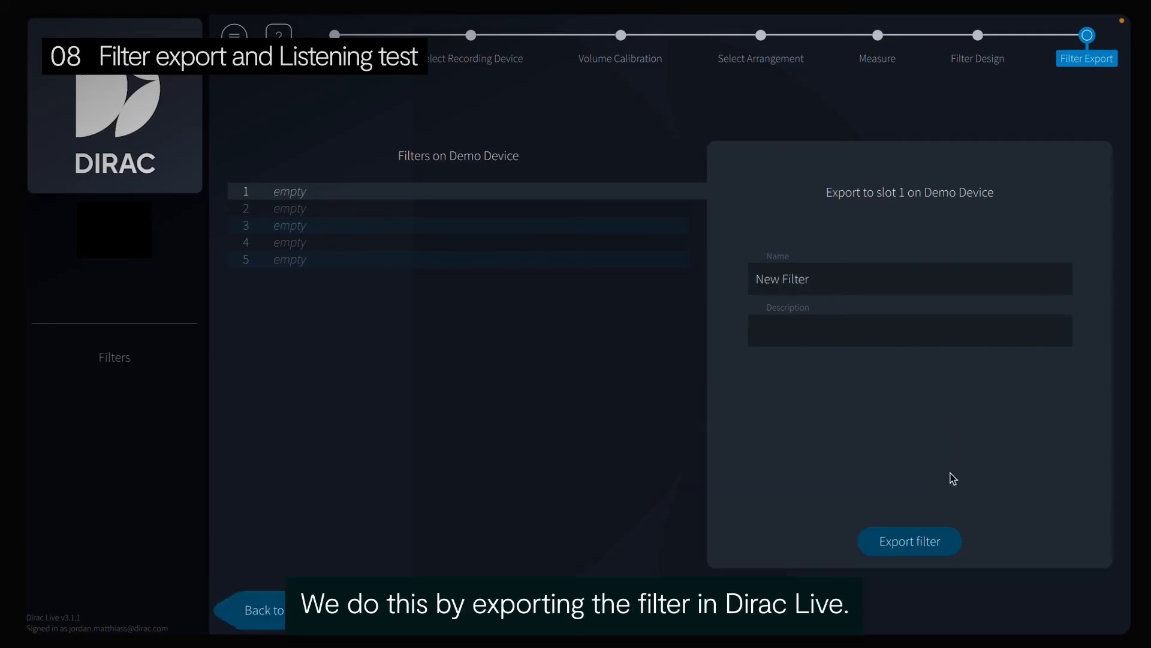
click(909, 541)
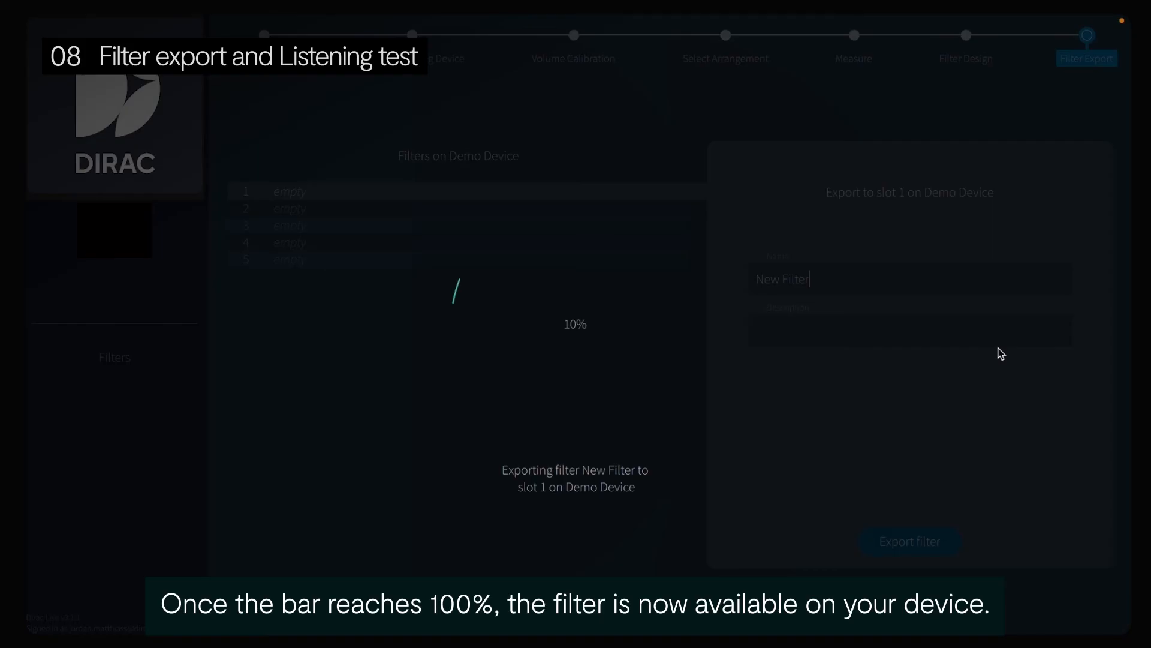